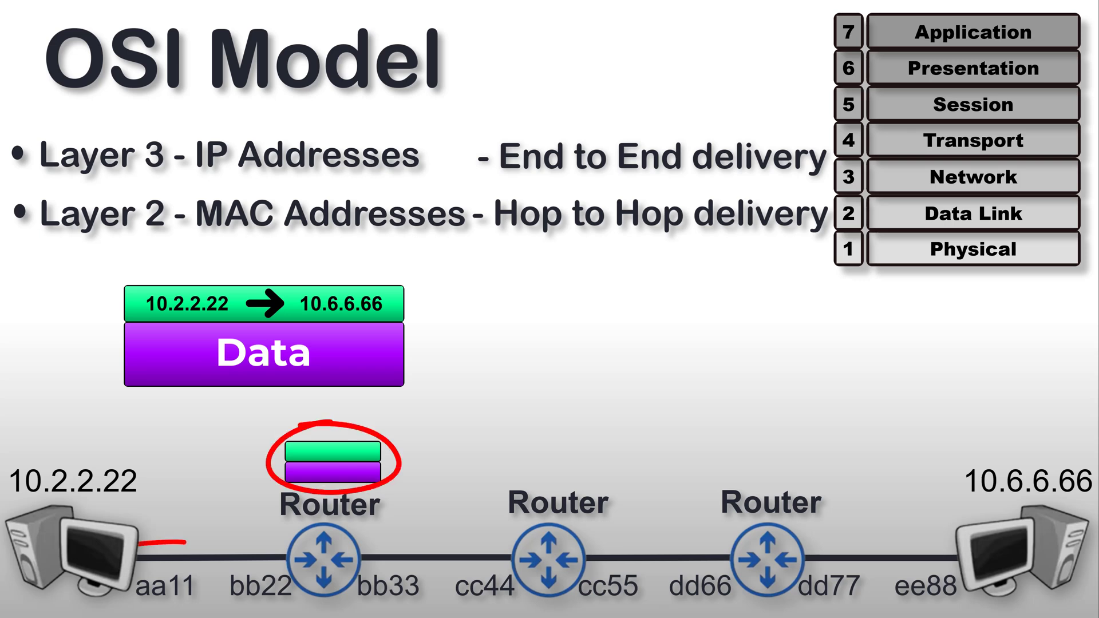
{"action": "key", "text": "Right"}
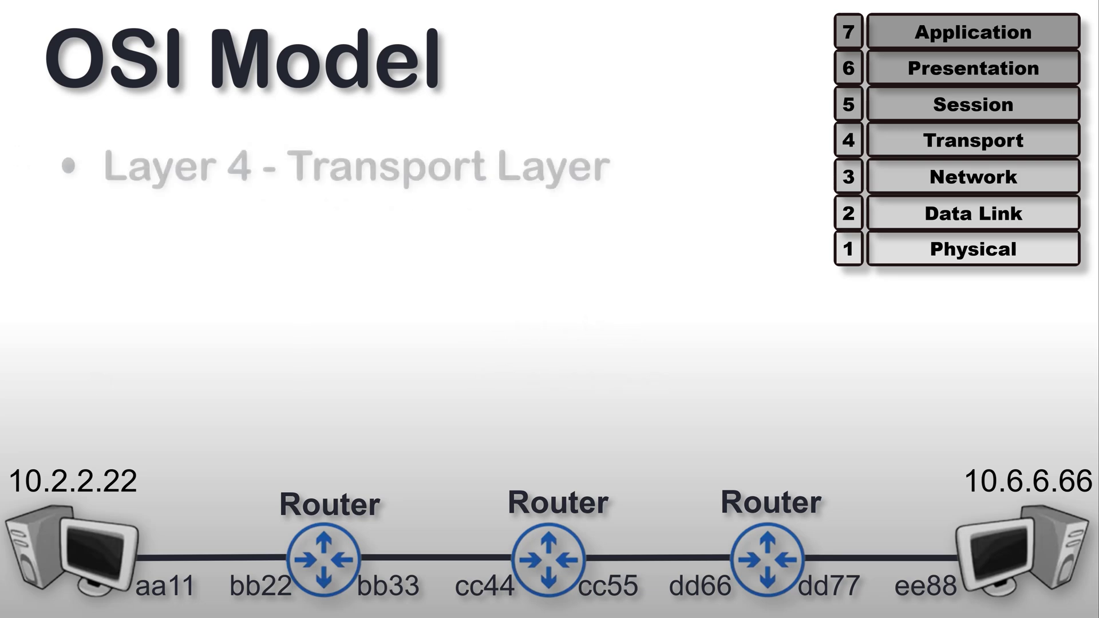